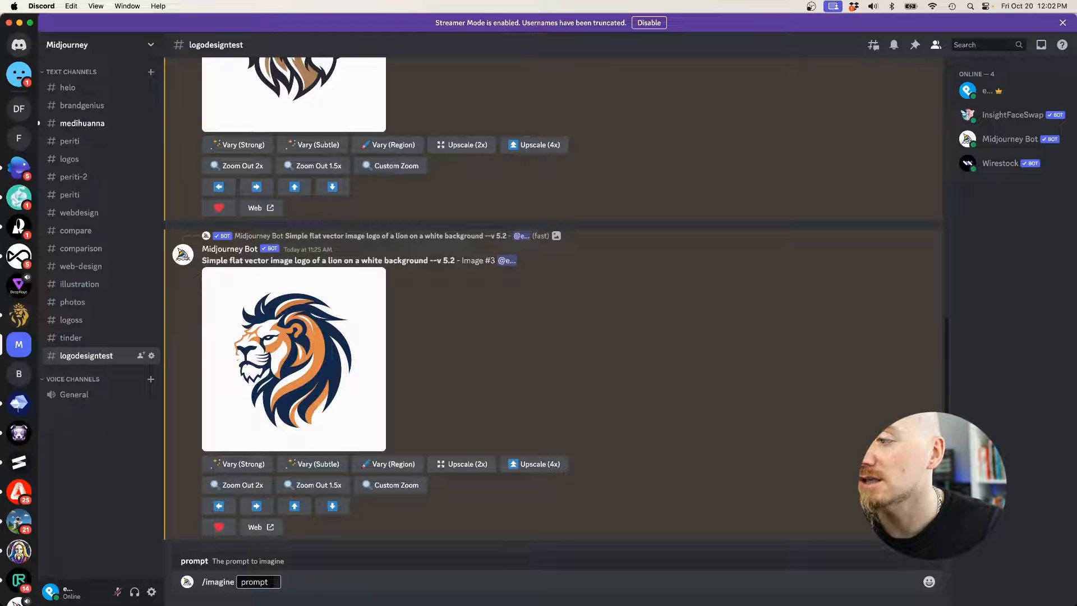
- Send the /imagine prompt 'Simple flat vector logo of a lion on a white background' and upscale the second result
type("Simple flat vector logo of a lion on a white background")
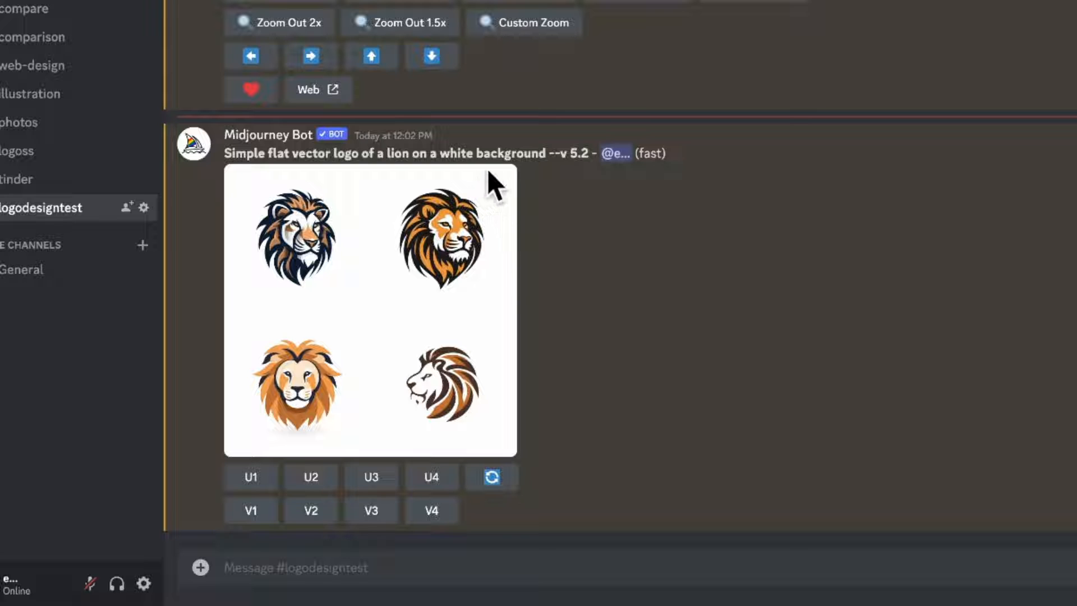
mouse_move(442, 291)
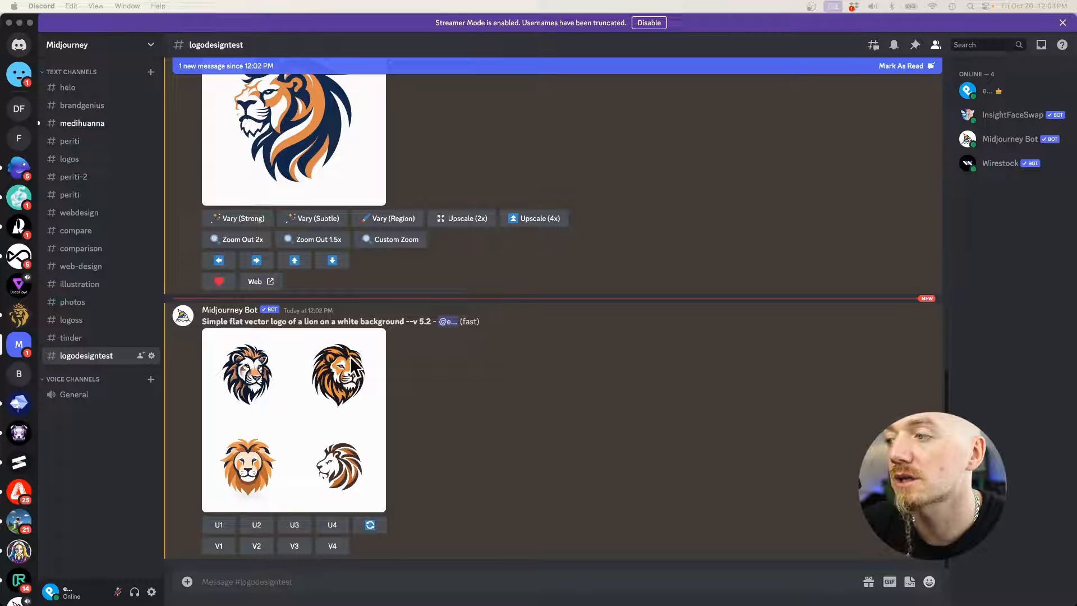
mouse_move(230, 543)
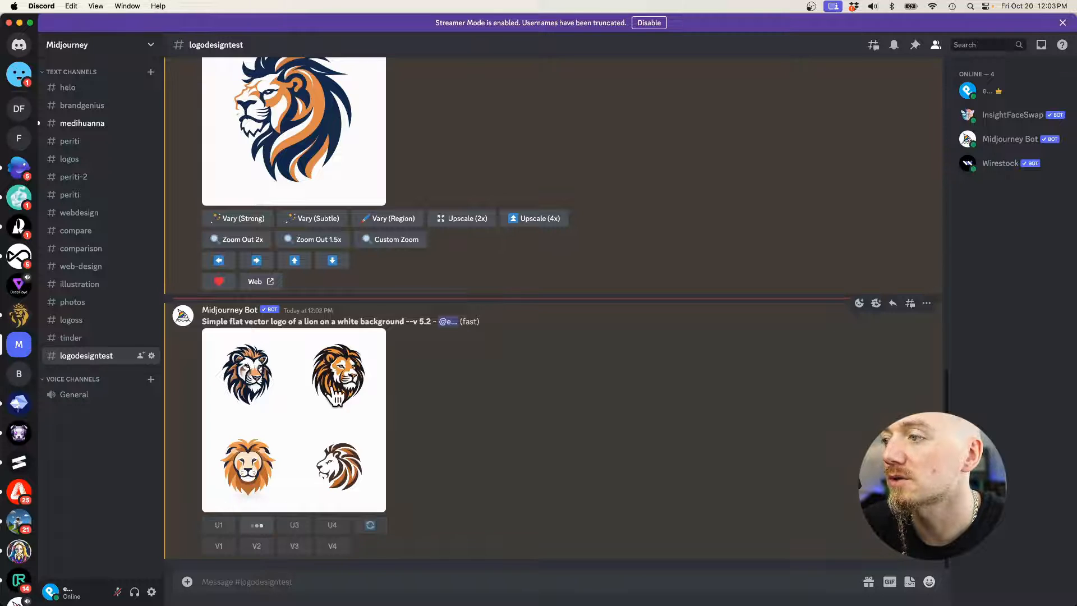
right_click(289, 378)
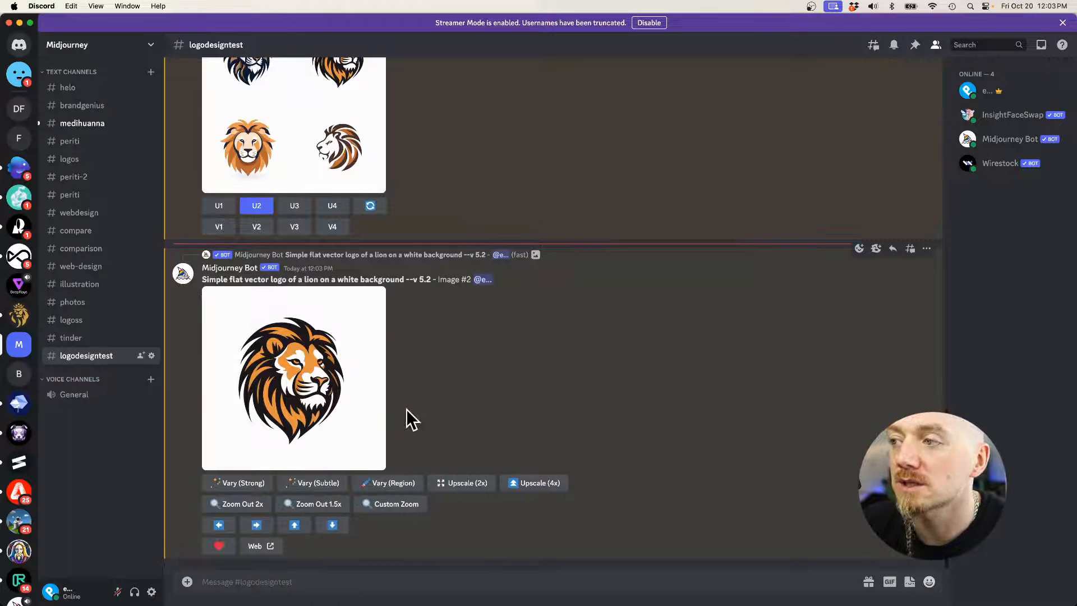
mouse_move(258, 467)
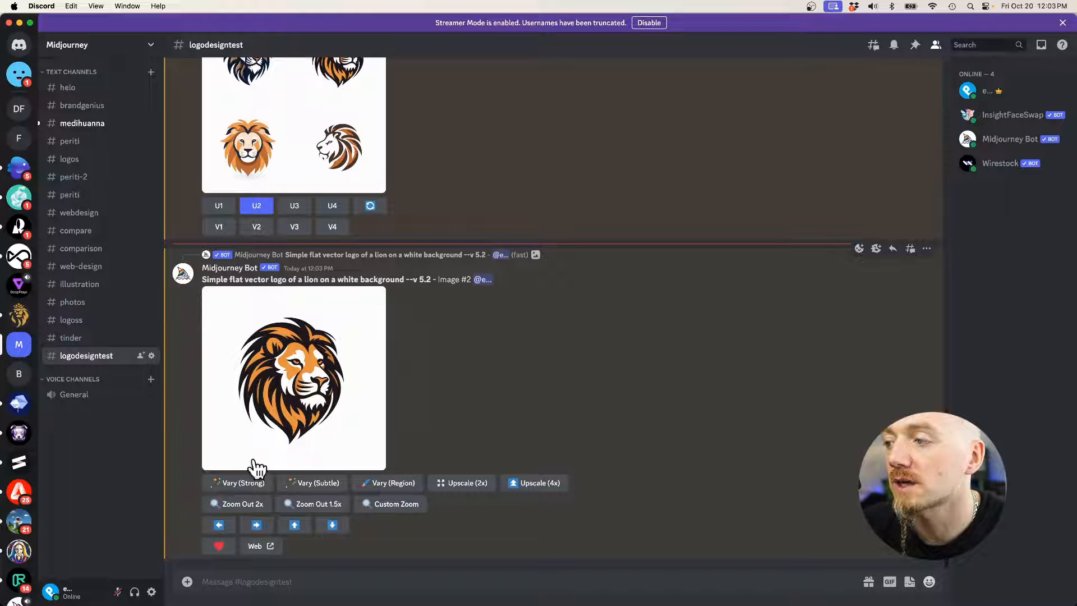
mouse_move(336, 462)
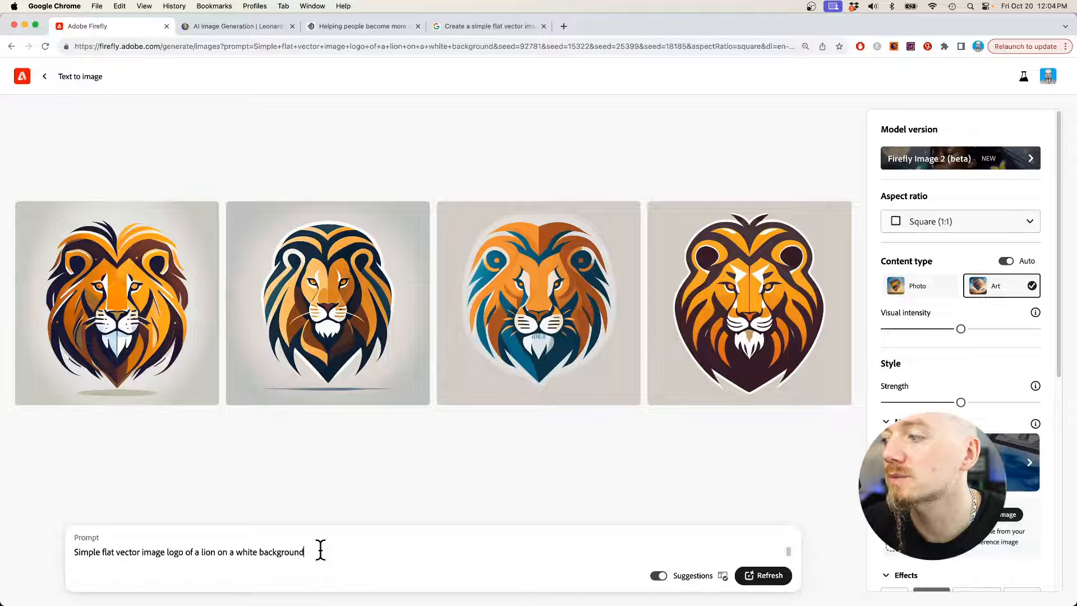
- Refresh Firefly to regenerate four lion logos from the same prompt and enlarge the first
left_click(762, 576)
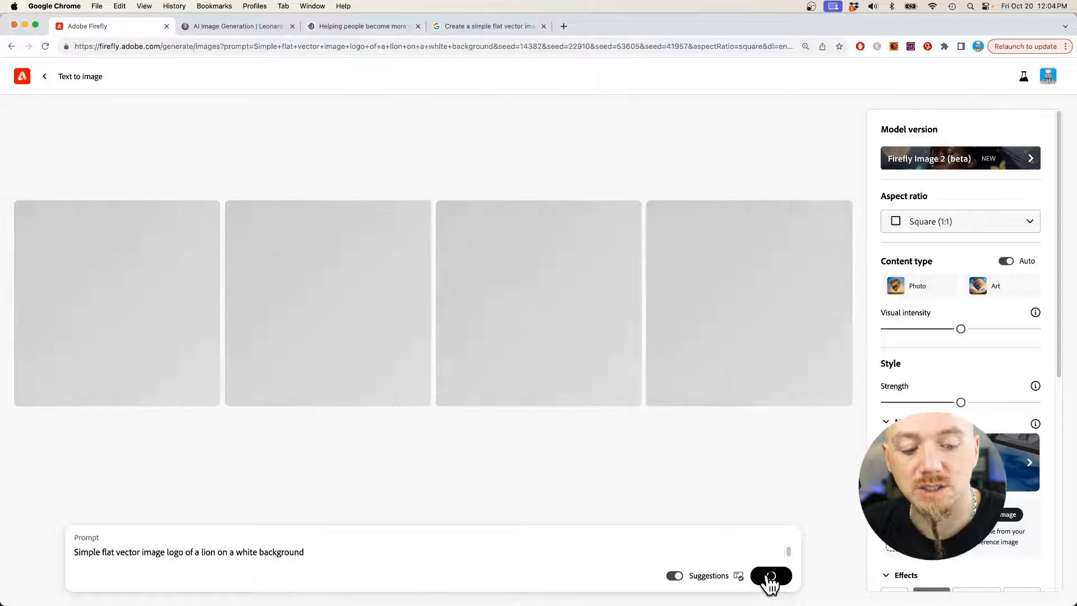
left_click(770, 576)
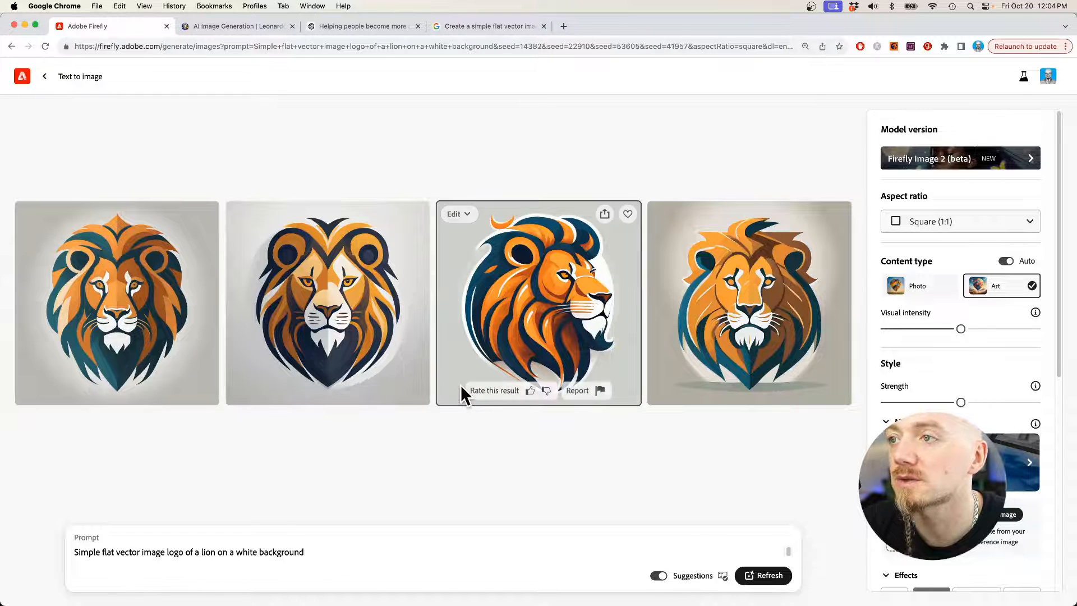
mouse_move(550, 275)
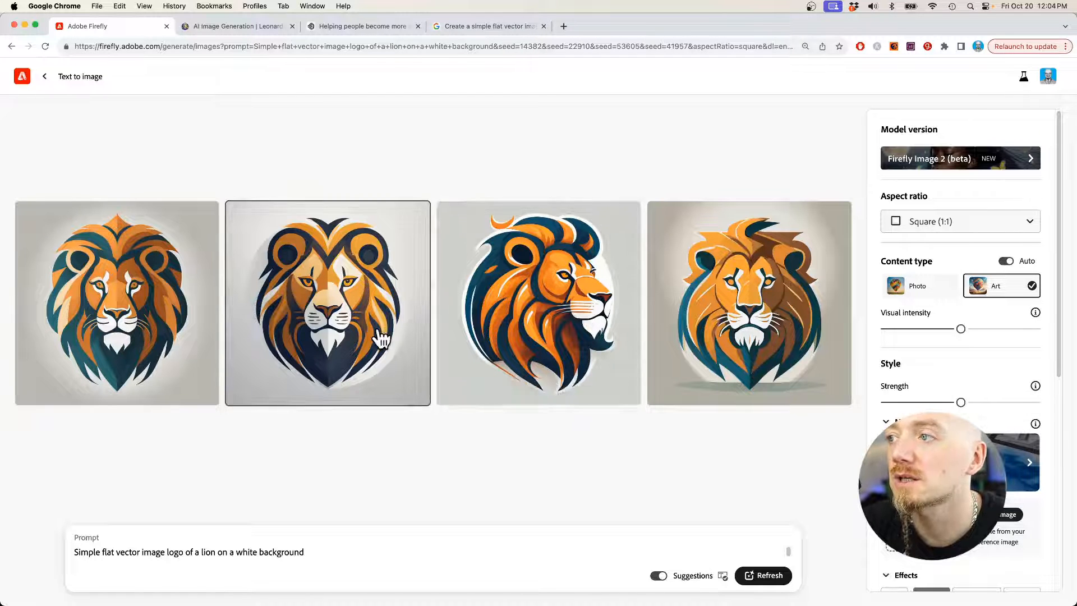
mouse_move(159, 310)
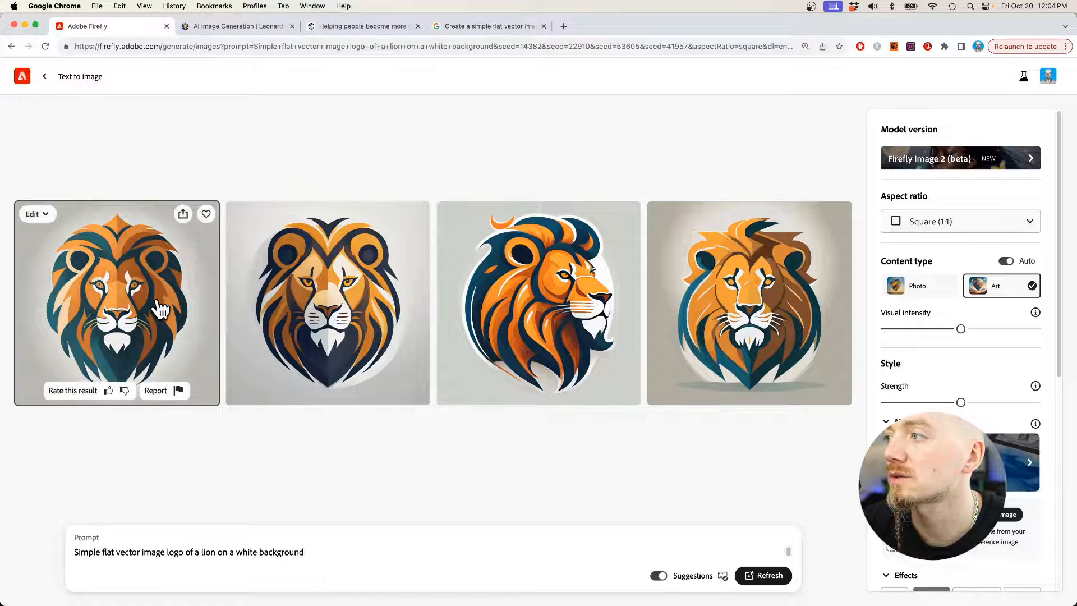
mouse_move(169, 313)
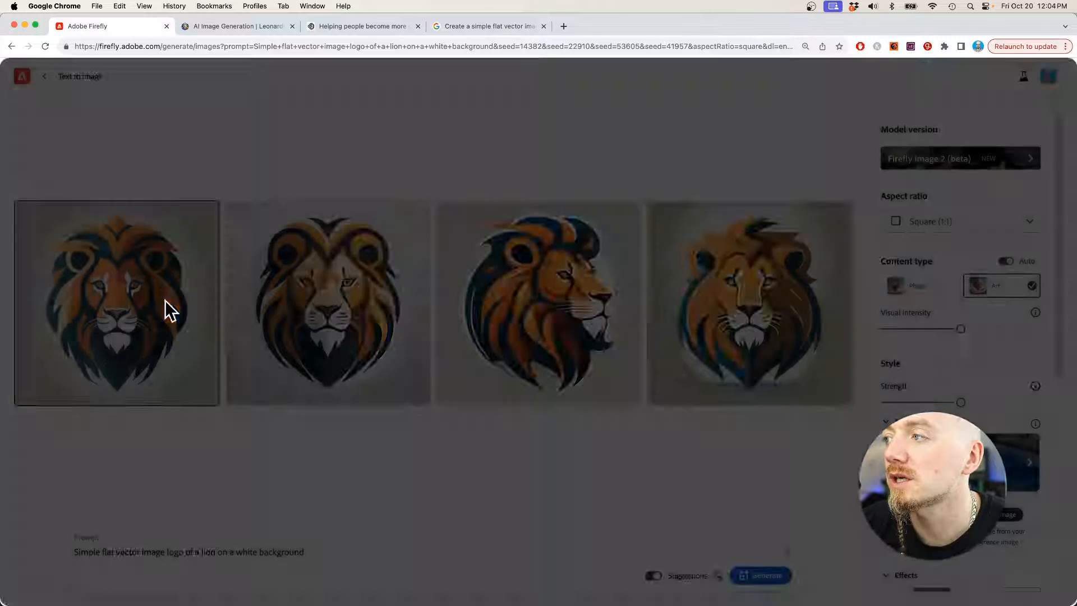
left_click(115, 304)
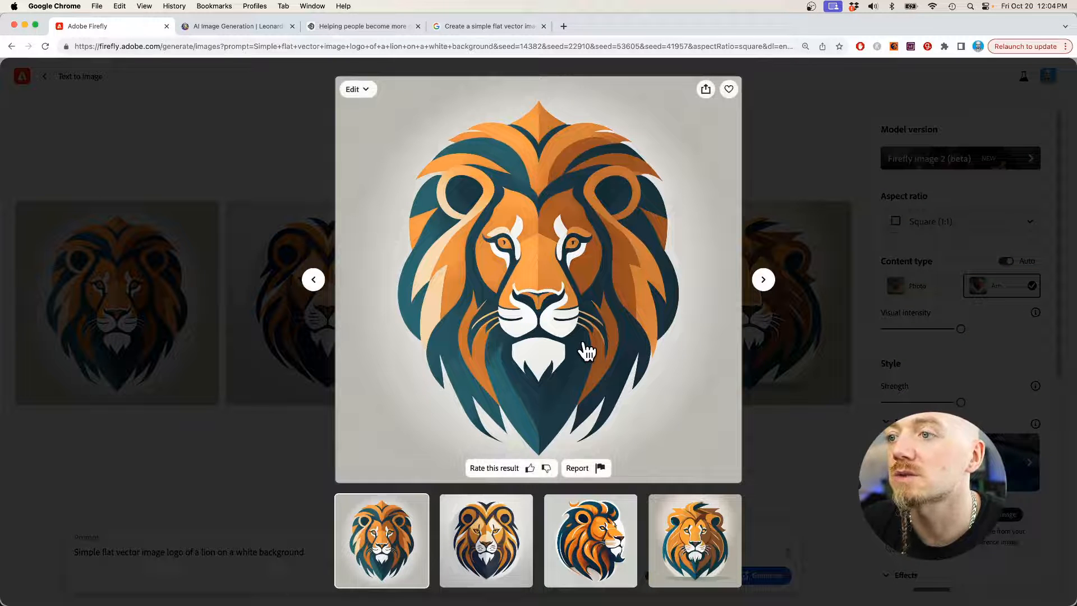
mouse_move(706, 90)
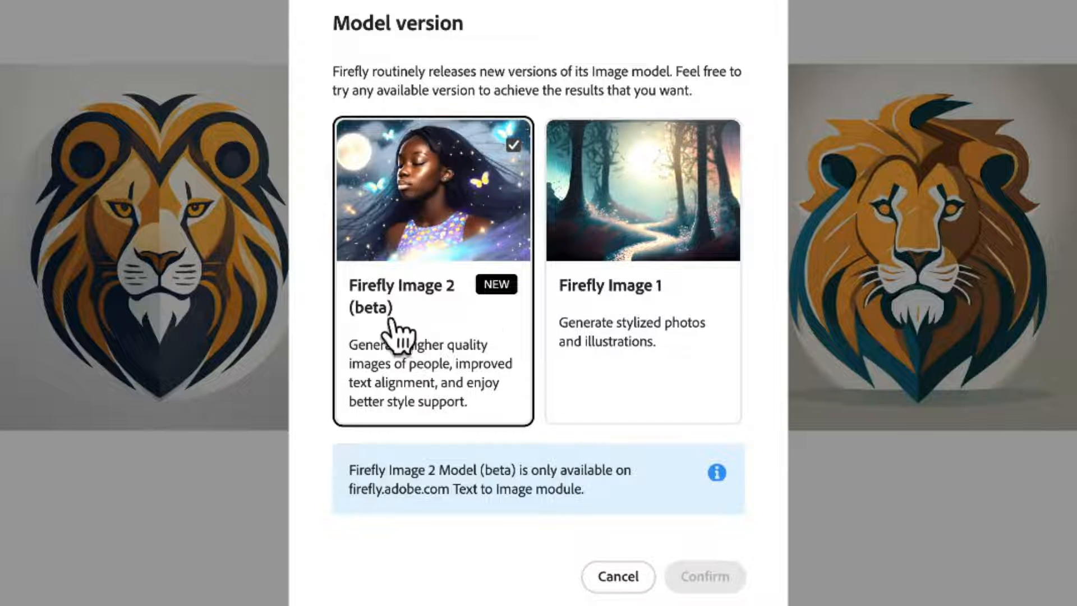
mouse_move(889, 512)
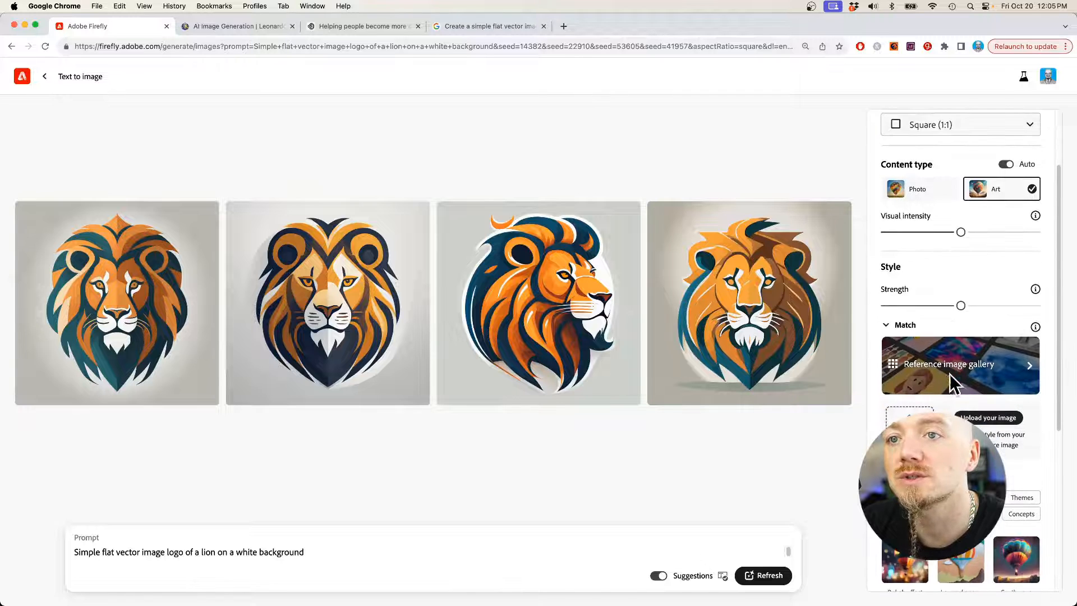
- Pick a Flat reference image in Firefly's settings and generate multicoloured lion logos from it
scroll("down", 3)
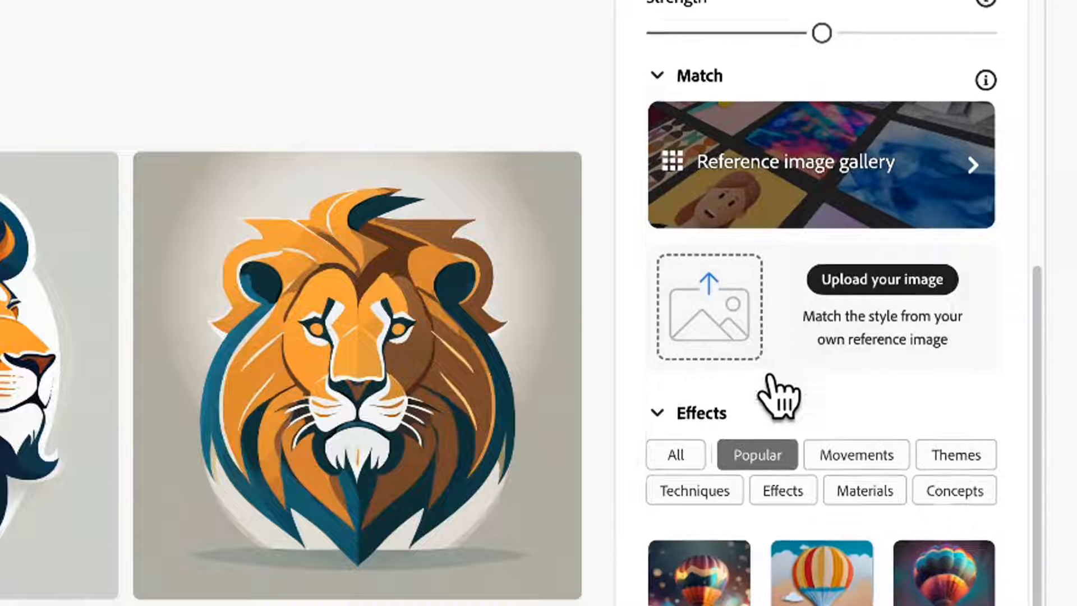
scroll("down", 3)
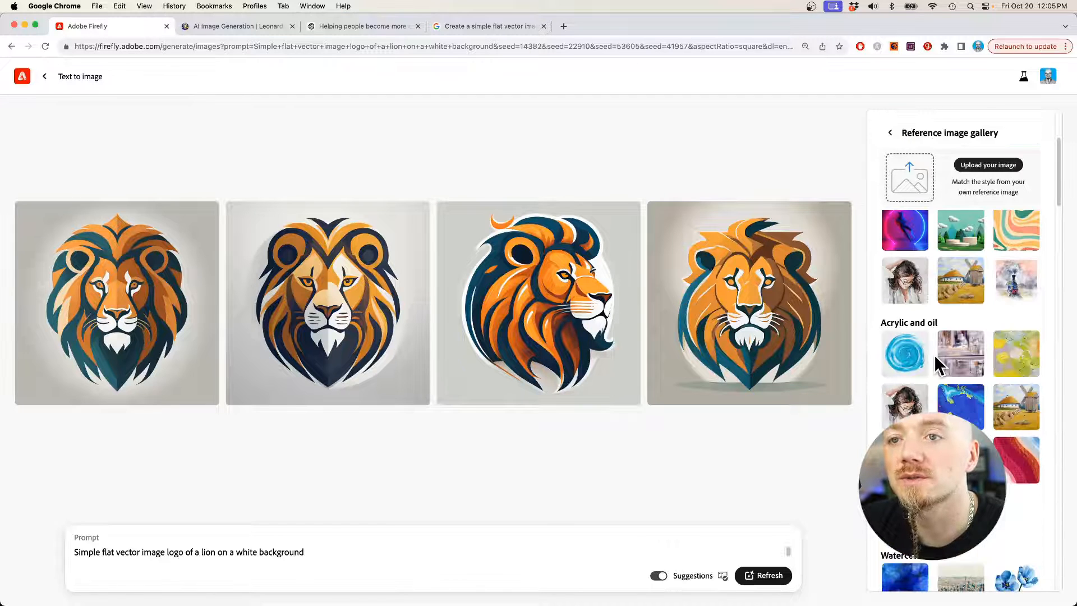
scroll("down", 3)
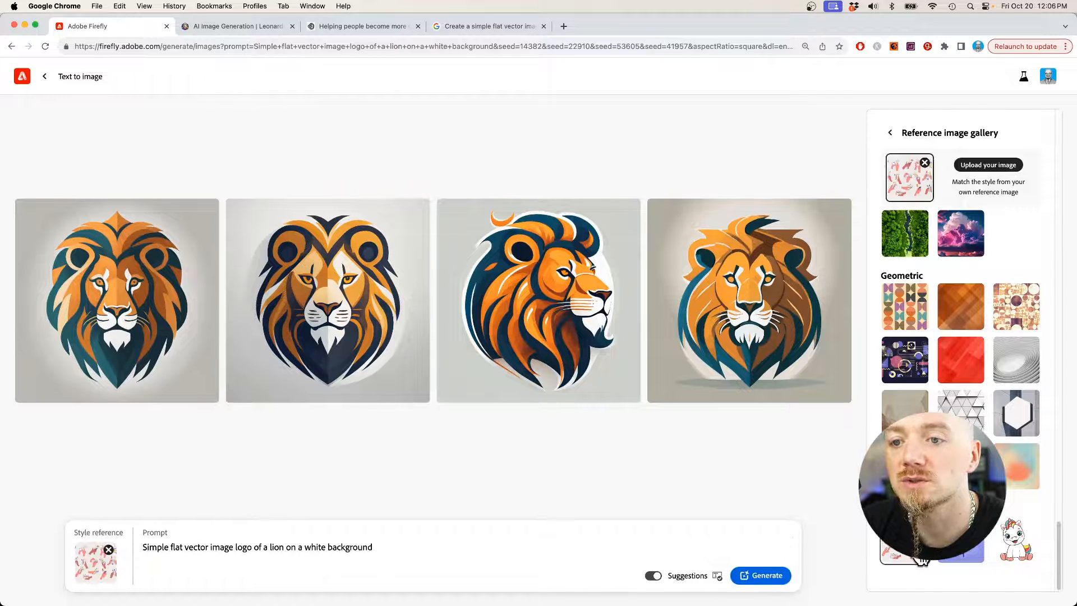
left_click(761, 576)
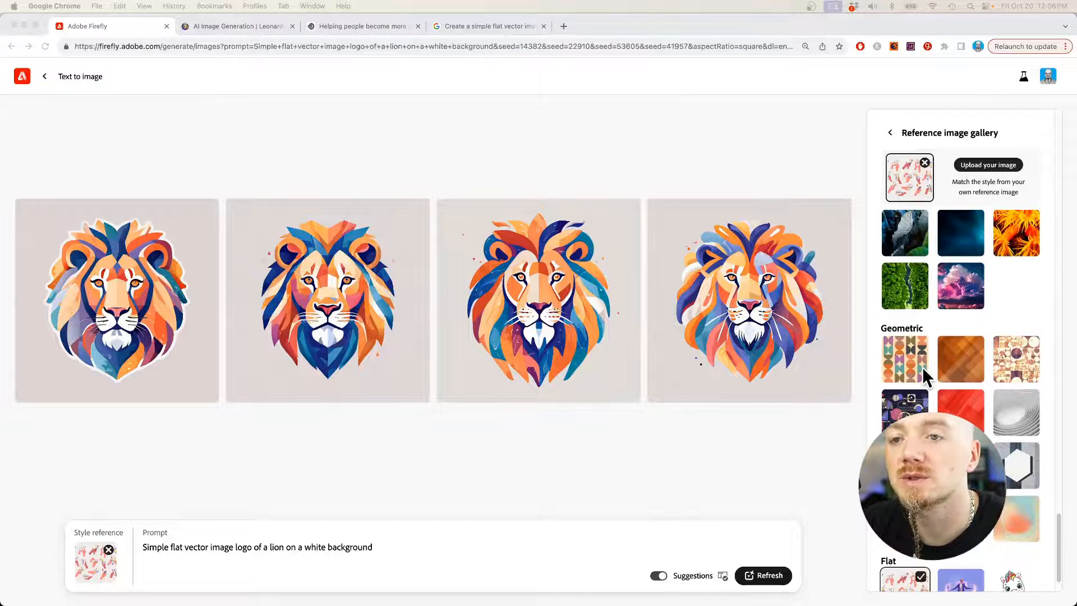
scroll("down", 3)
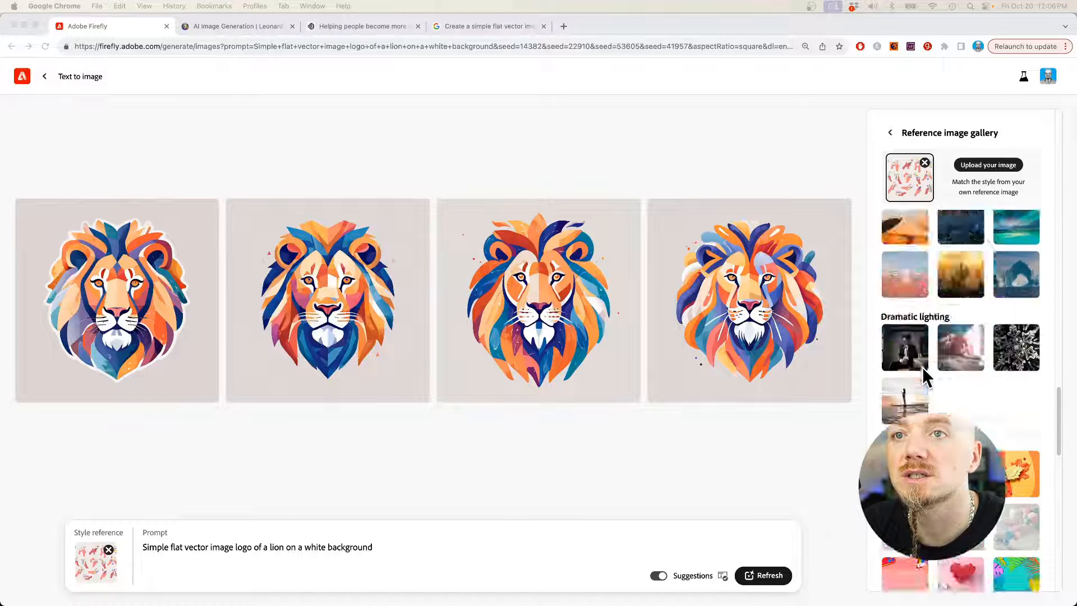
scroll("down", 3)
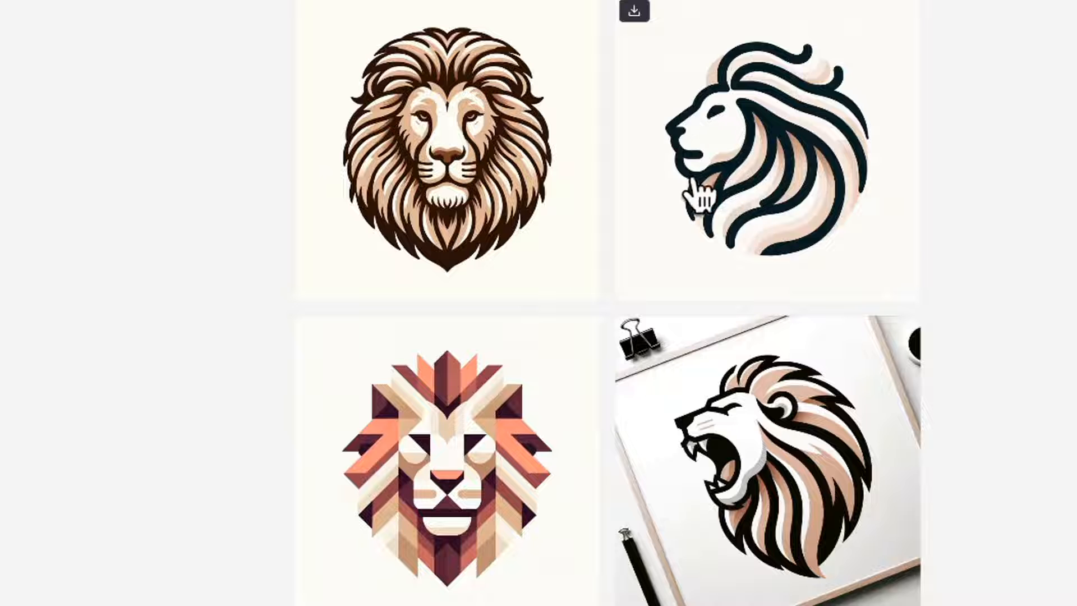
mouse_move(525, 494)
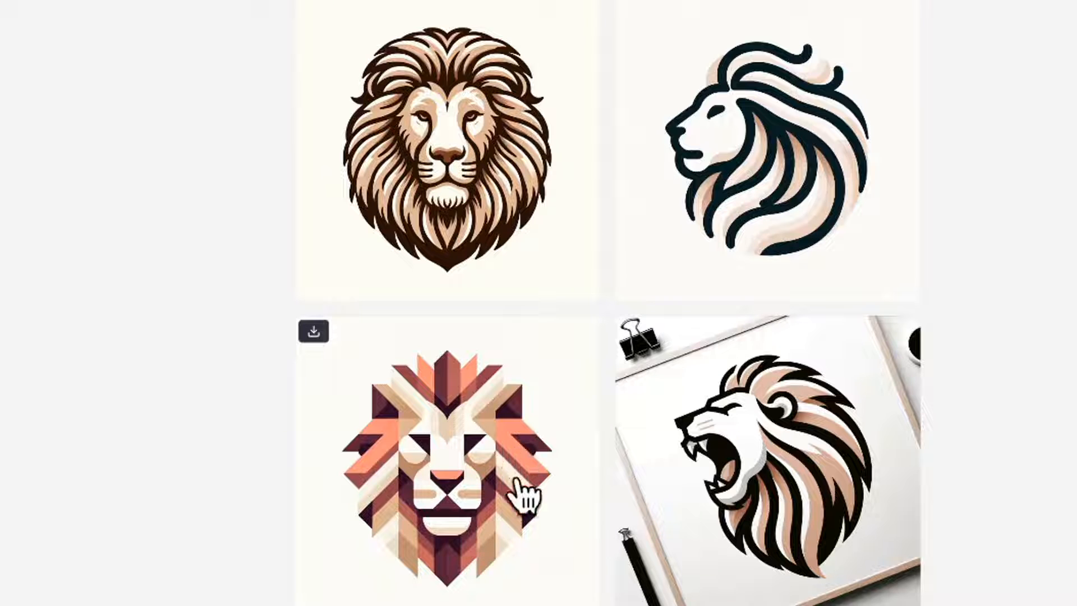
mouse_move(498, 525)
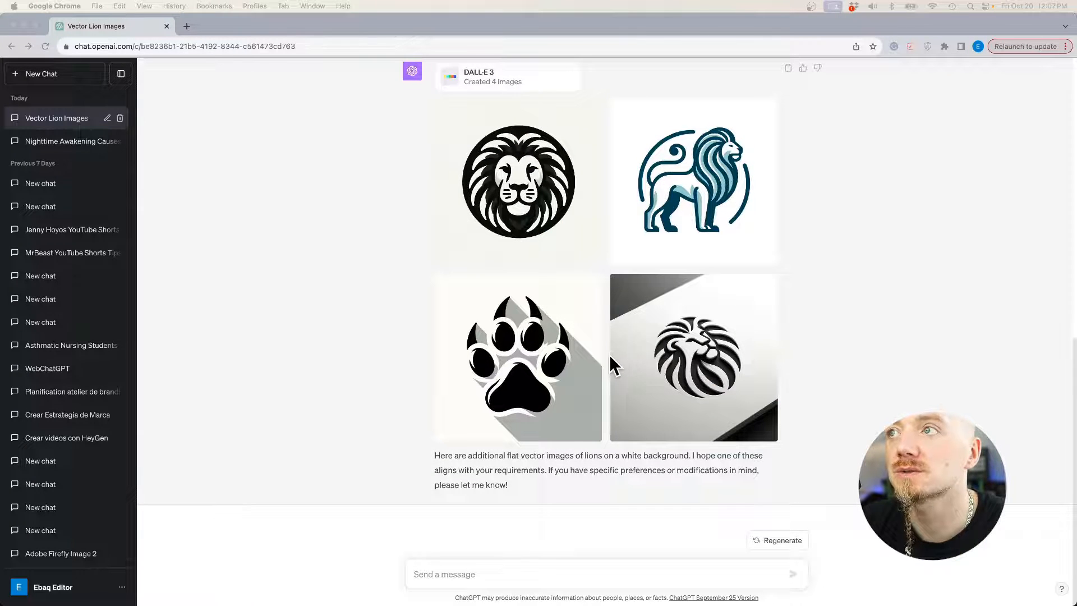
- Ask ChatGPT 'I like the 2nd logo, please zoom in on the lion's head' and send it
scroll("down", 3)
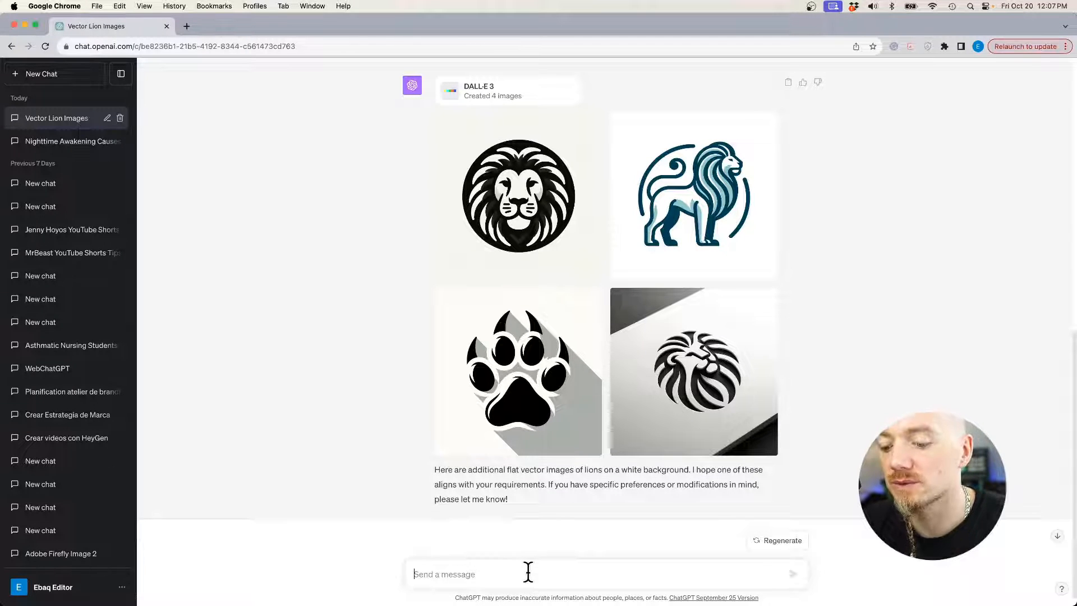
type("I like the 2nd l")
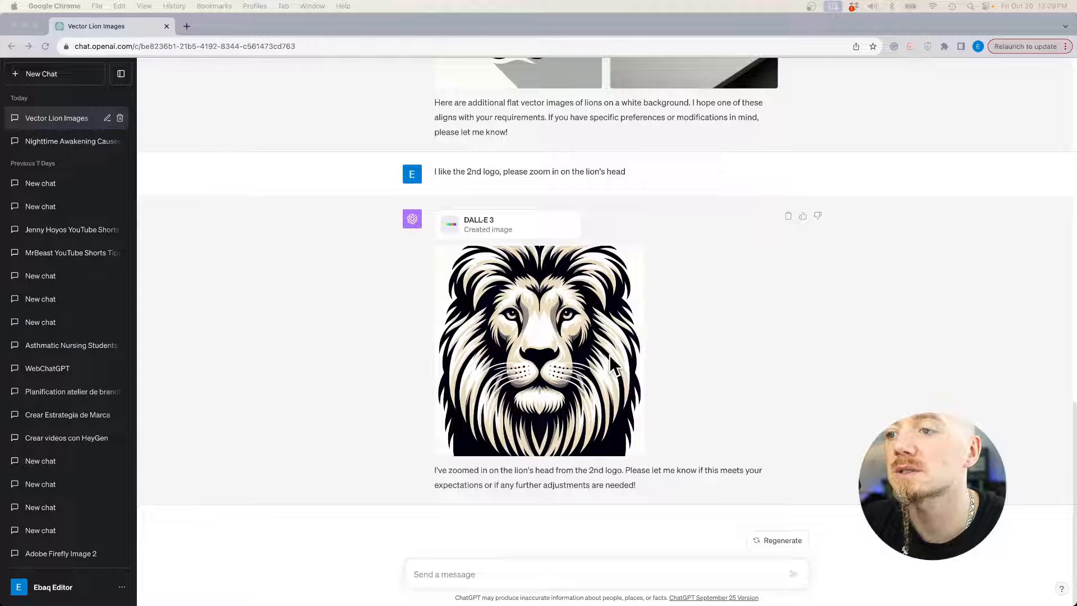
left_click(538, 350)
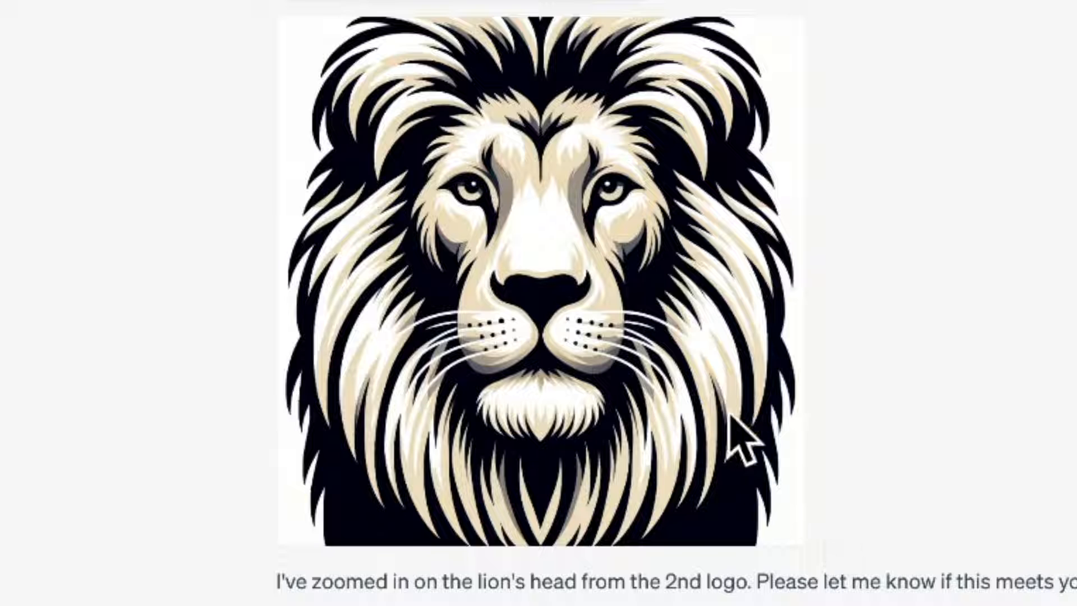
mouse_move(903, 440)
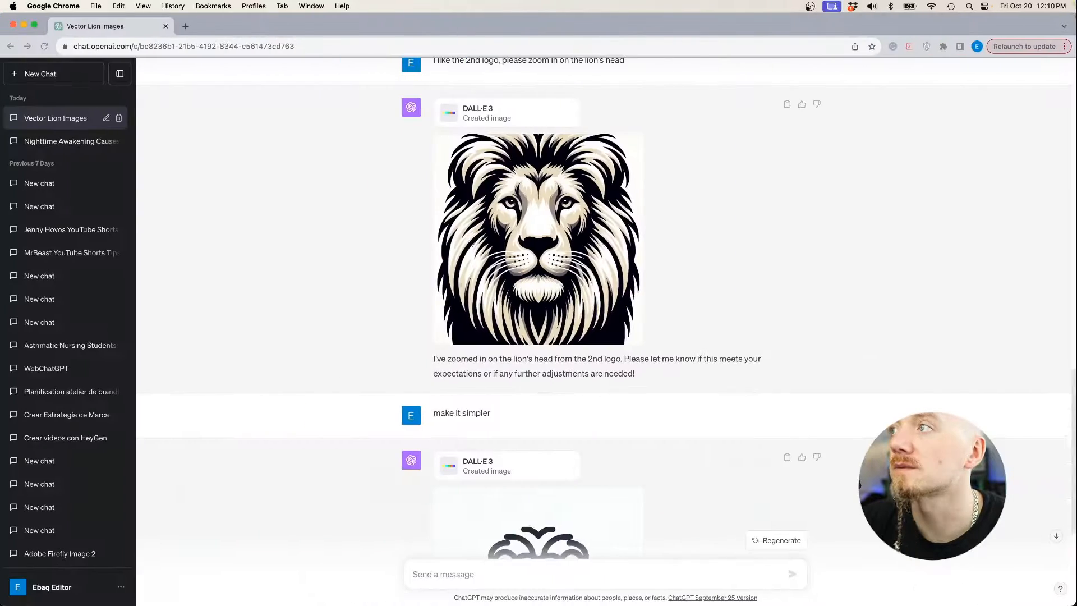
- In Leonardo.Ai keep the SDXL 0.9 model and generate a new row of lion logos, then move to Ideogram
left_click(236, 26)
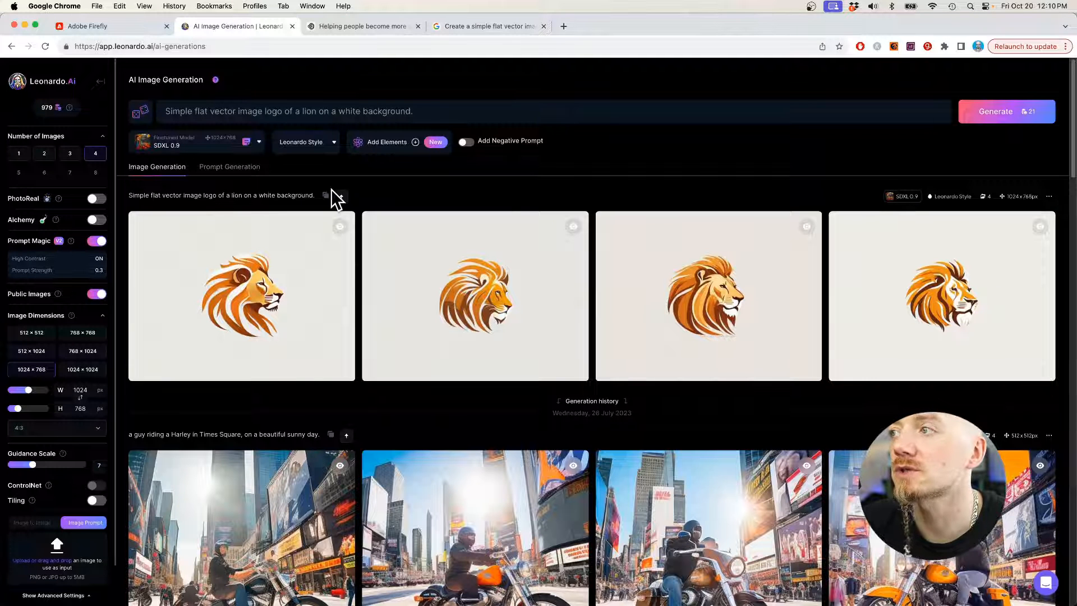
left_click(195, 141)
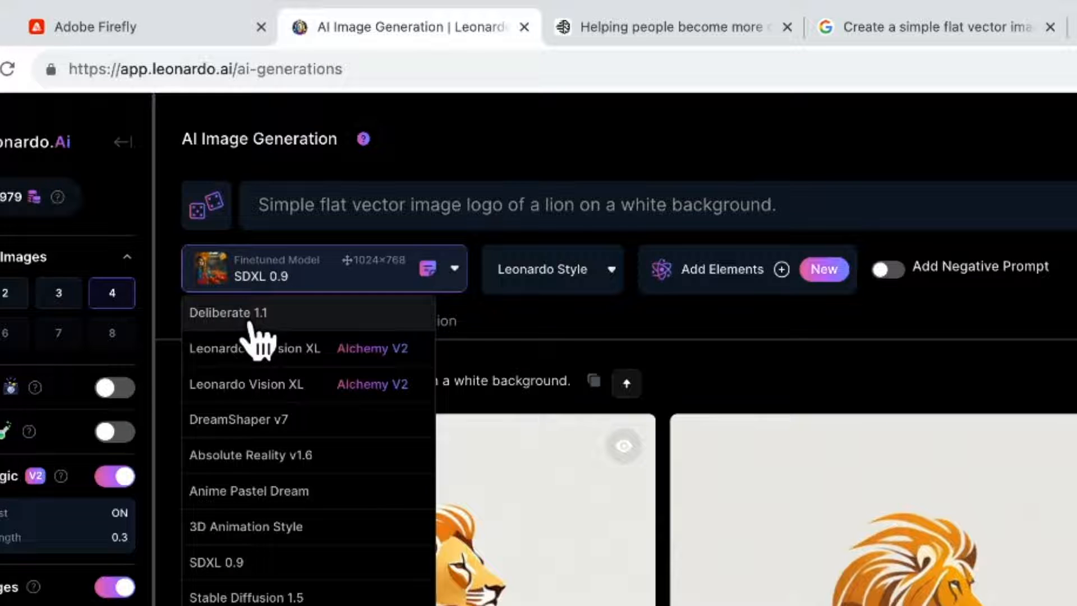
mouse_move(230, 570)
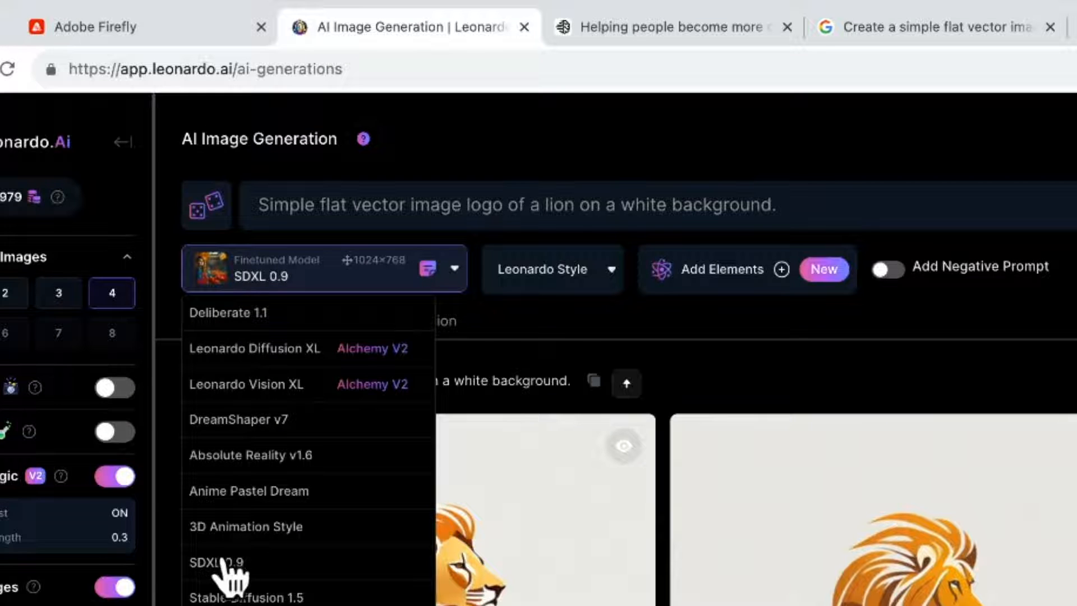
mouse_move(217, 562)
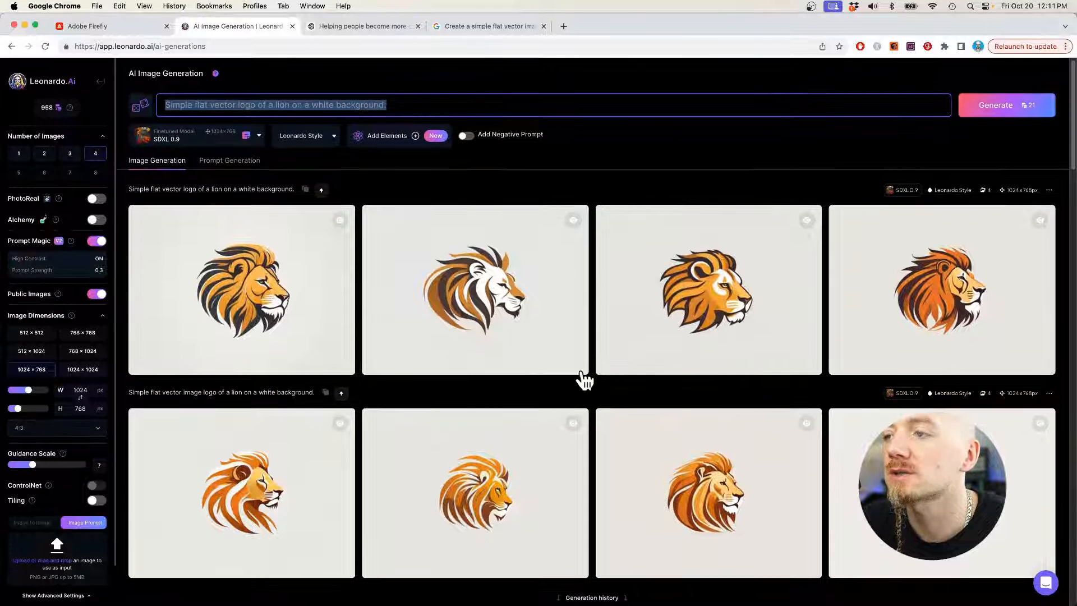
mouse_move(708, 288)
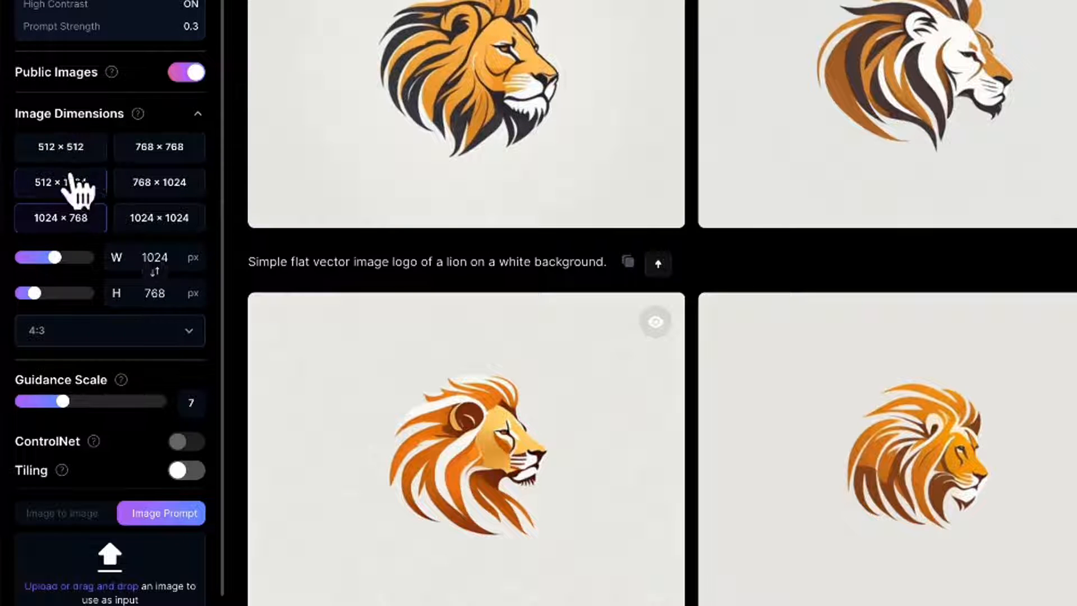
scroll("down", 3)
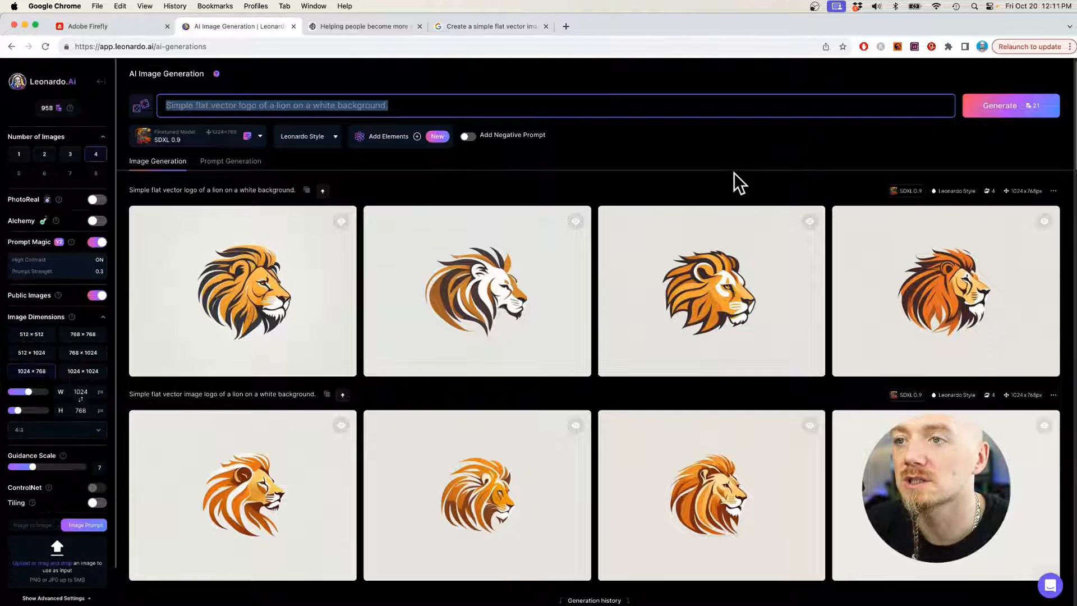
left_click(362, 26)
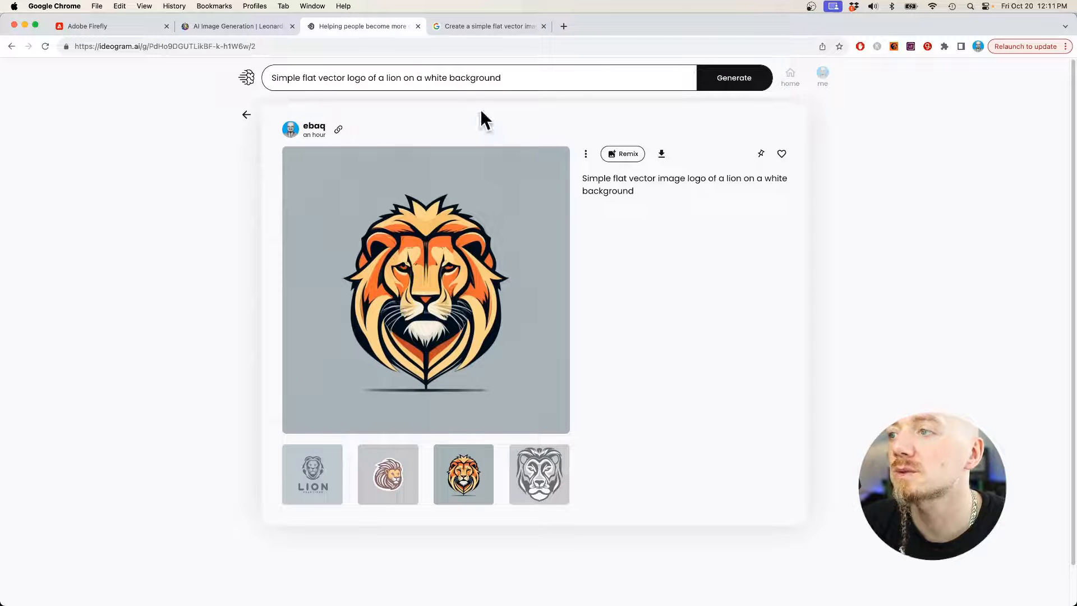
- Generate Ideogram lion logos with text "Lion King" and view the orange variant larger
left_click(446, 77)
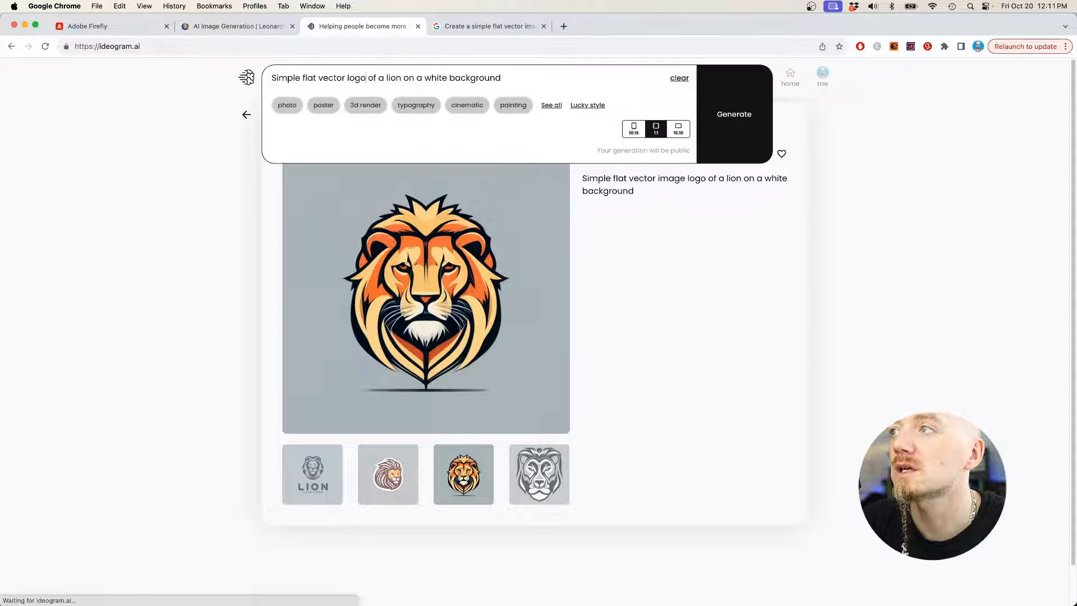
left_click(734, 115)
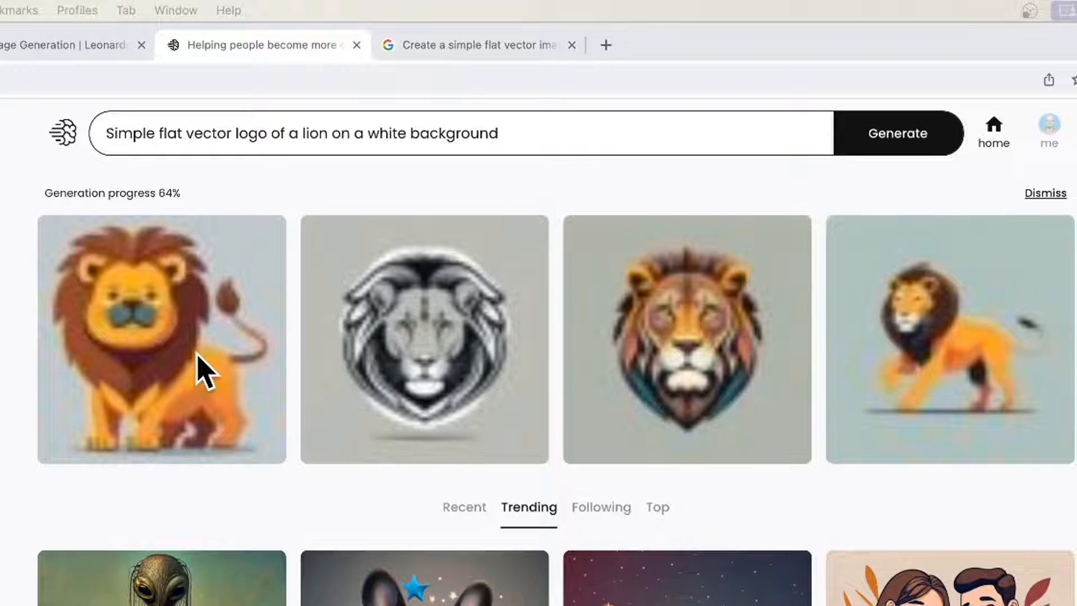
mouse_move(301, 385)
type(", with text \"Lion King\"")
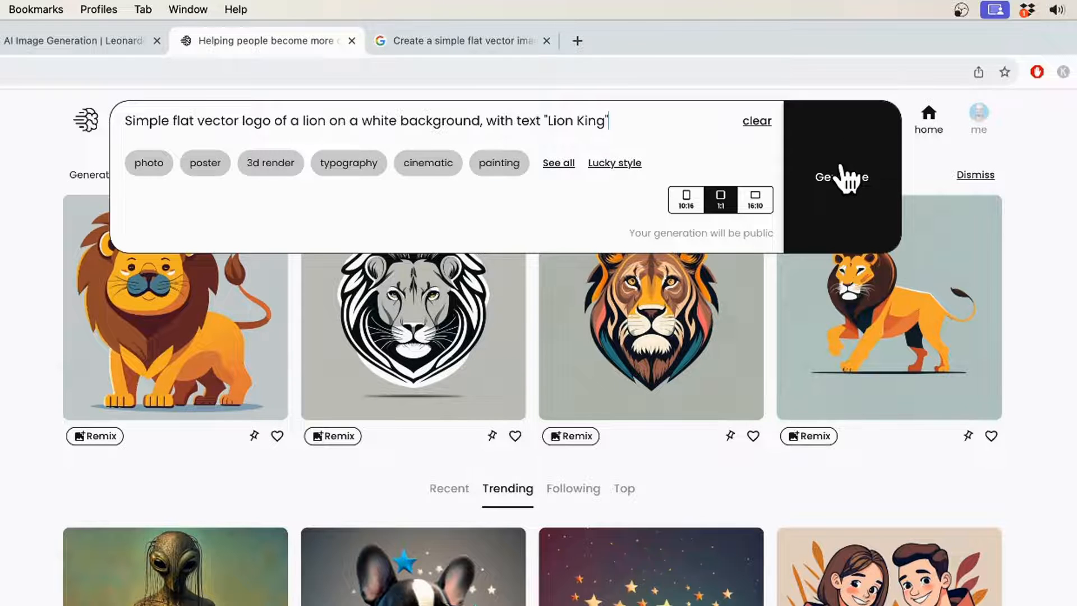
left_click(839, 177)
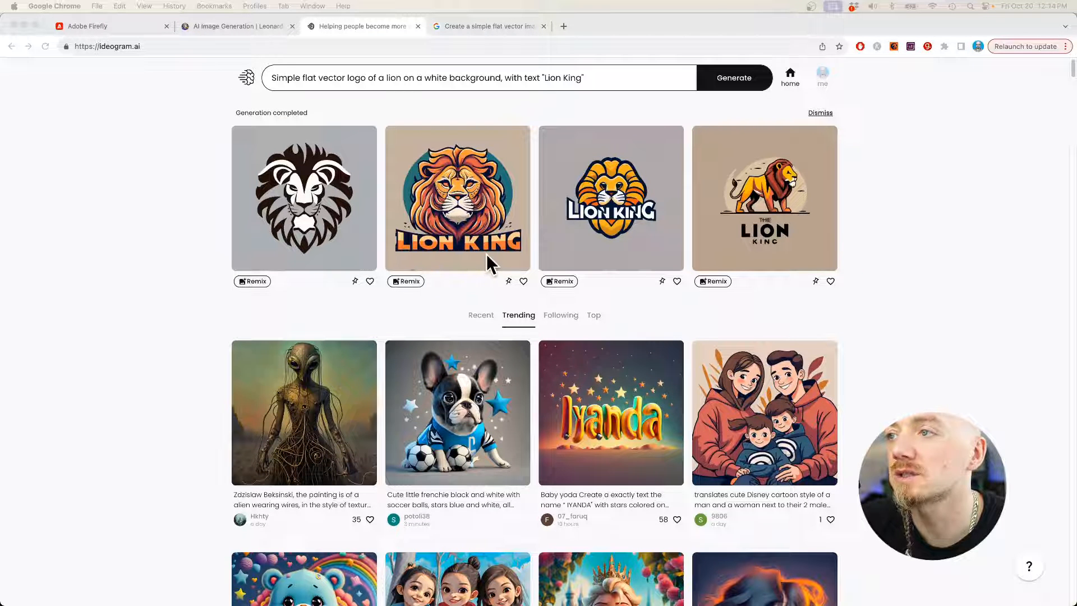
mouse_move(750, 244)
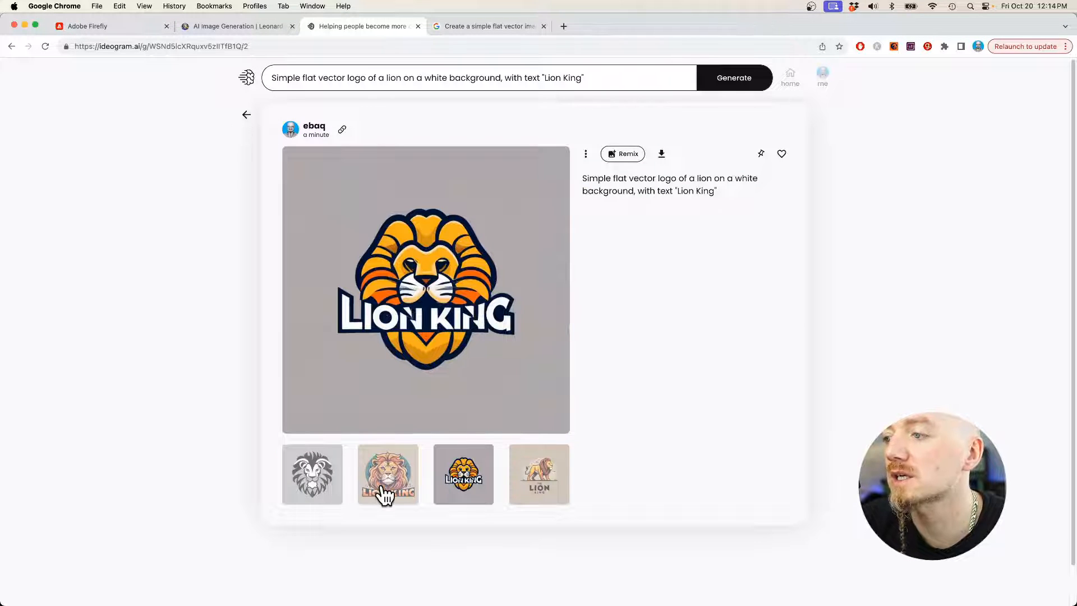
left_click(387, 473)
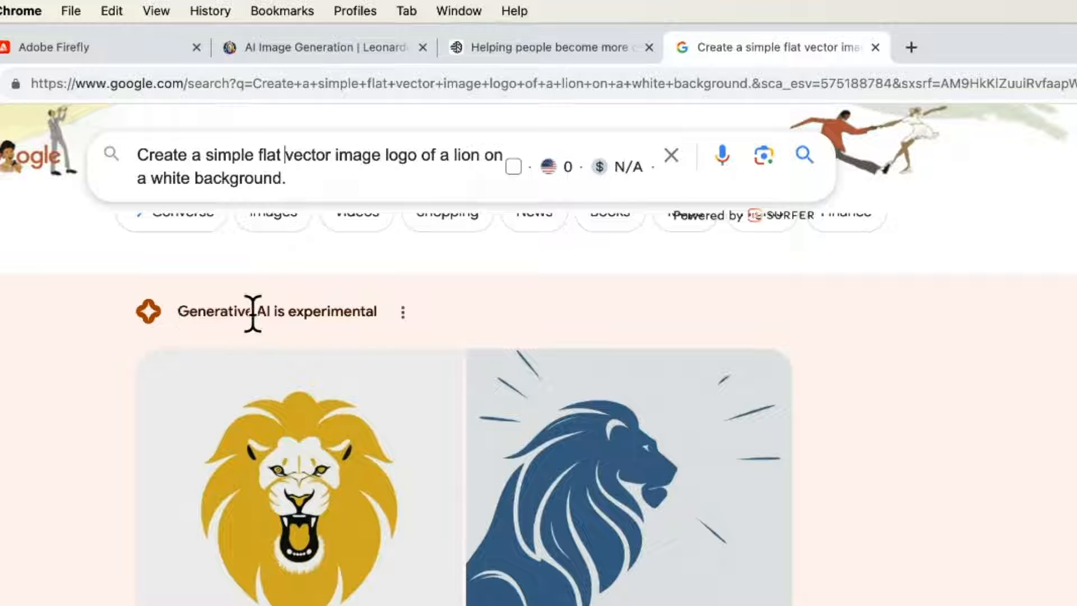
- Scroll Google results to the Generative AI lion logos and reload for a new pair
scroll("down", 3)
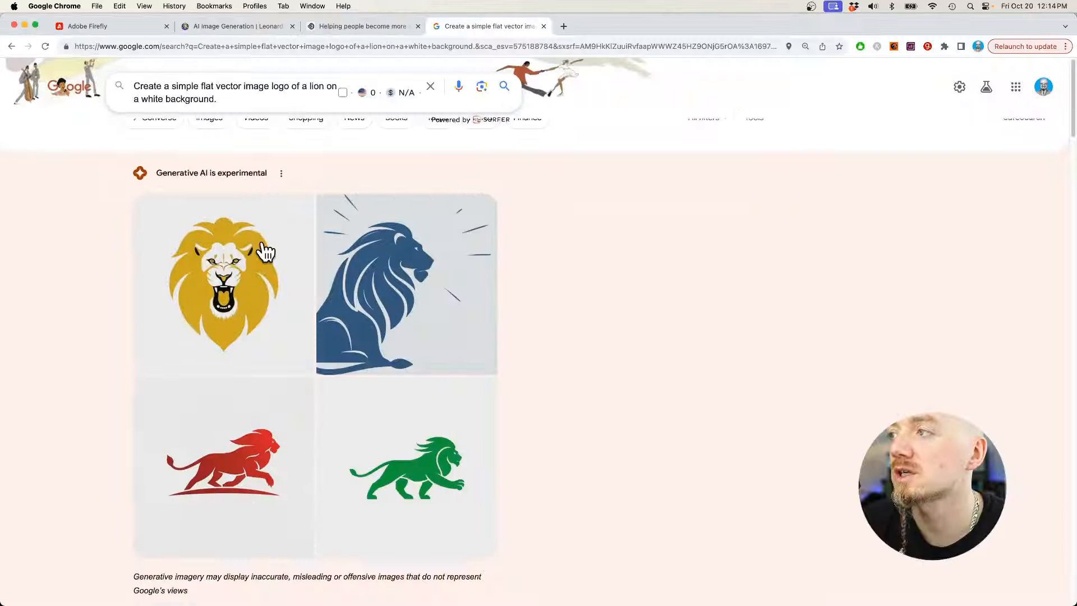
scroll("down", 3)
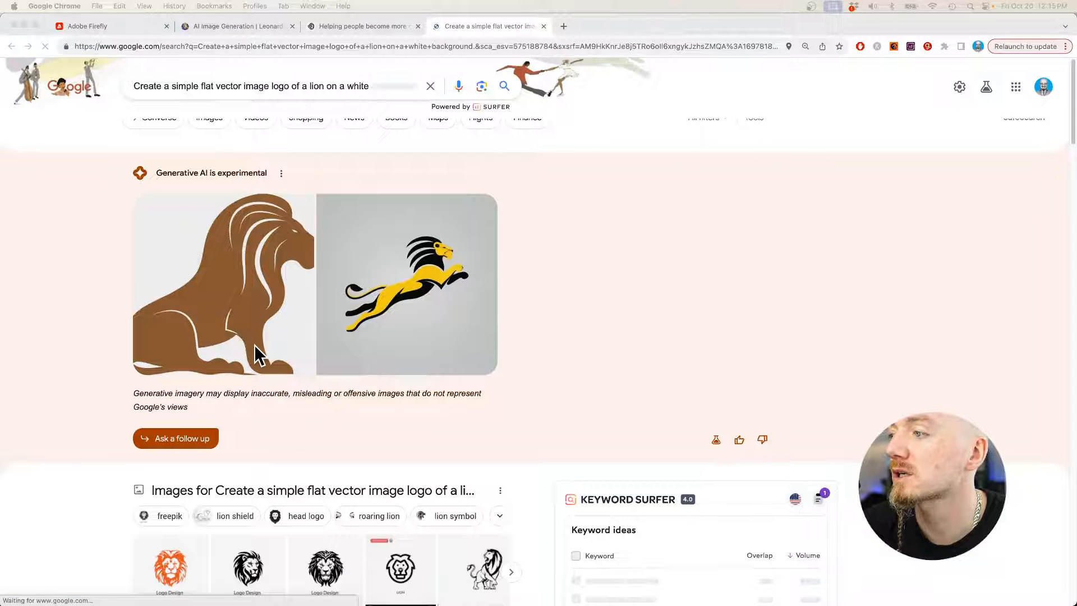
mouse_move(407, 305)
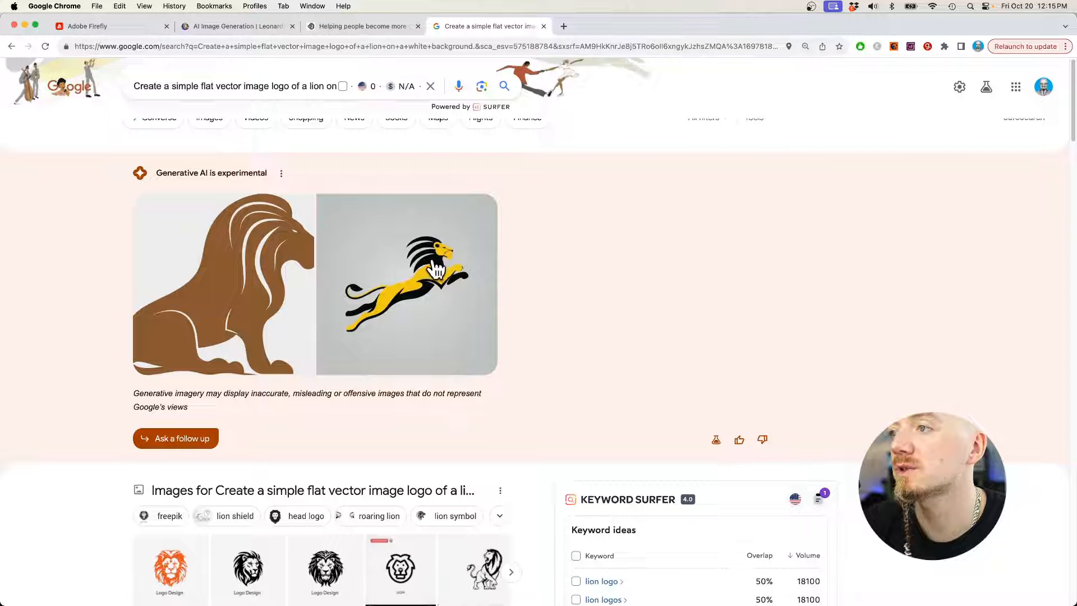
mouse_move(408, 284)
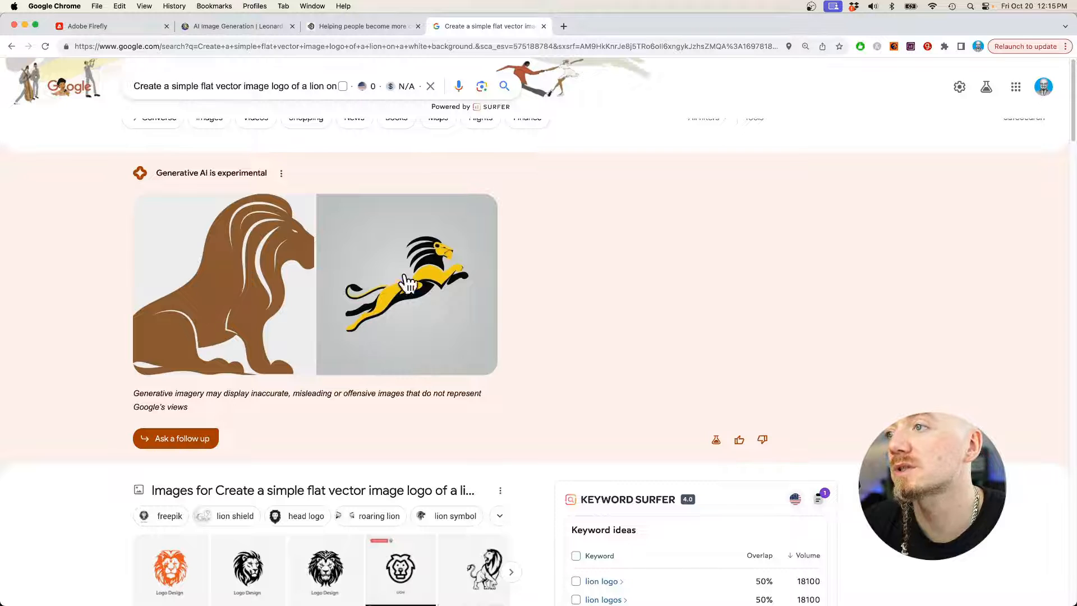